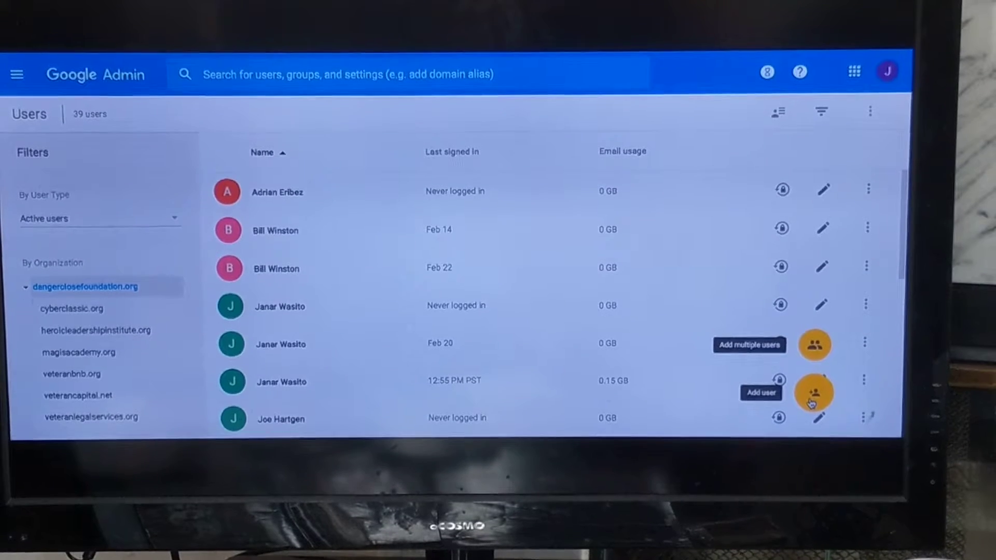
# - Start adding a new user account from the Add user option
pyautogui.click(814, 395)
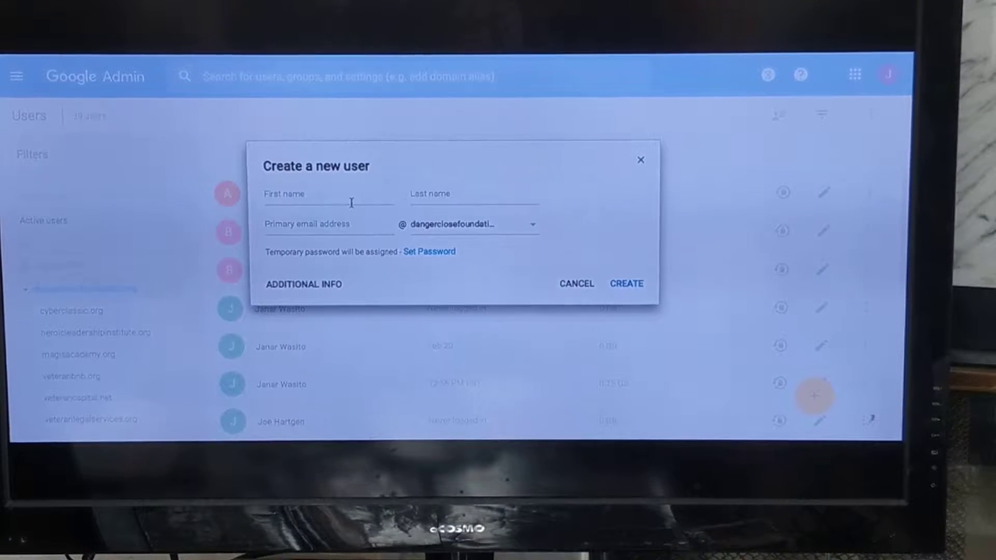
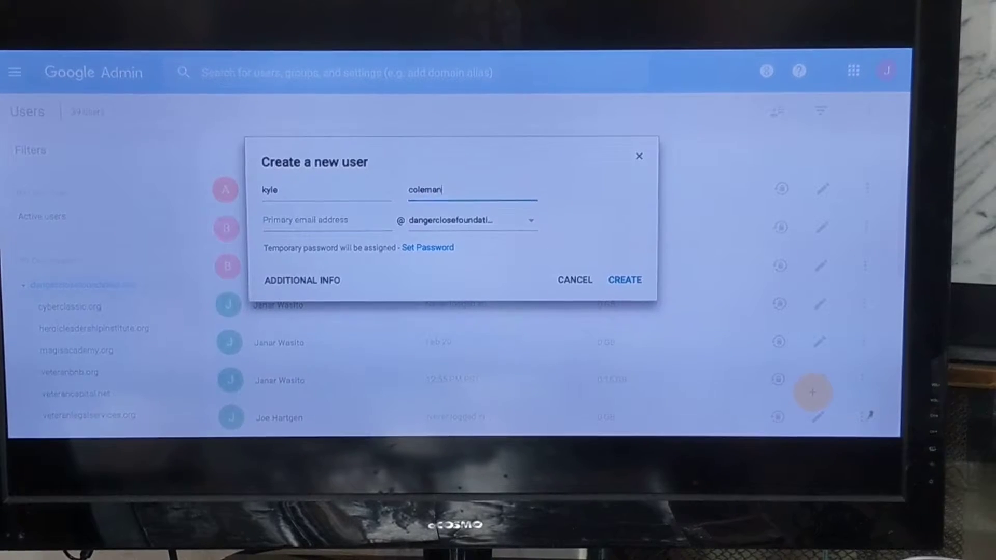
pyautogui.click(326, 221)
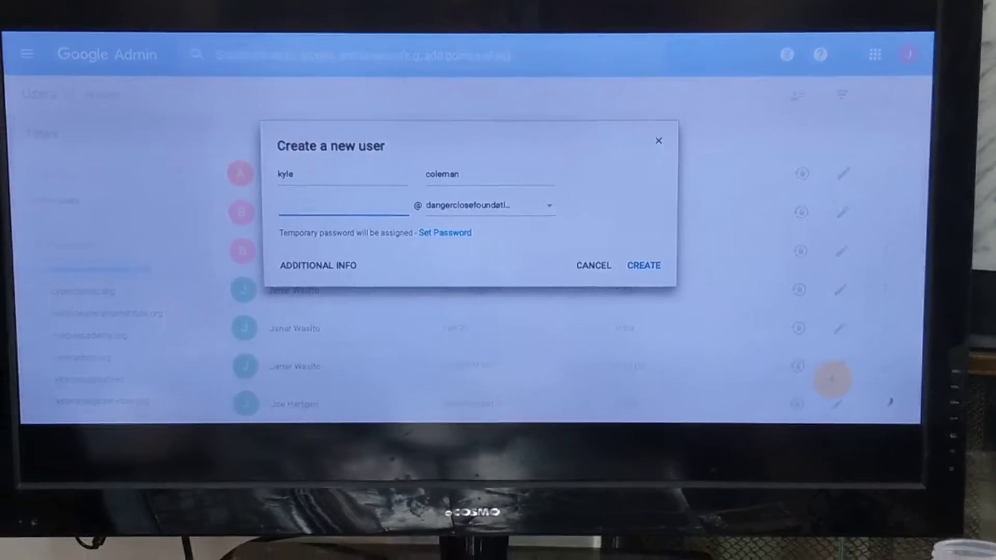
pyautogui.write('kyle')
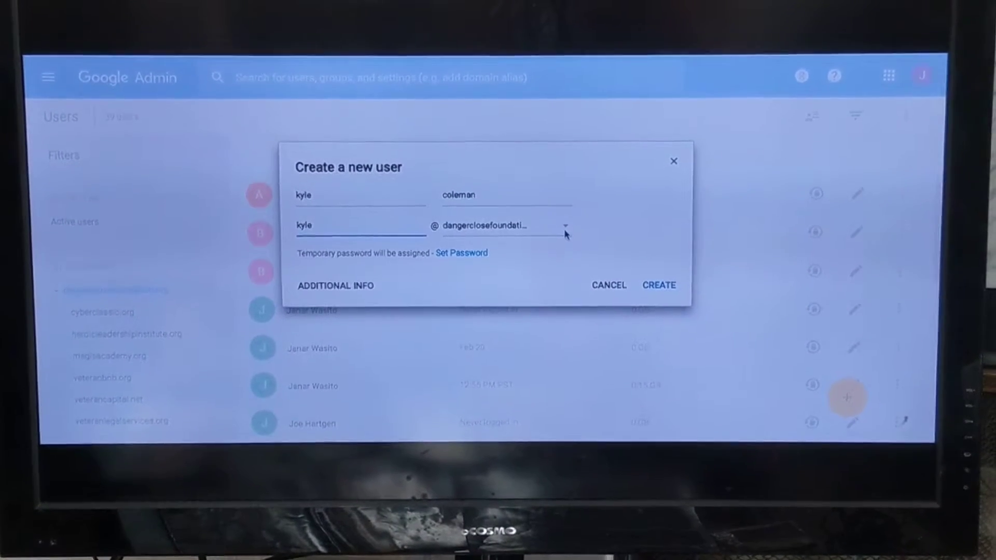
pyautogui.click(564, 226)
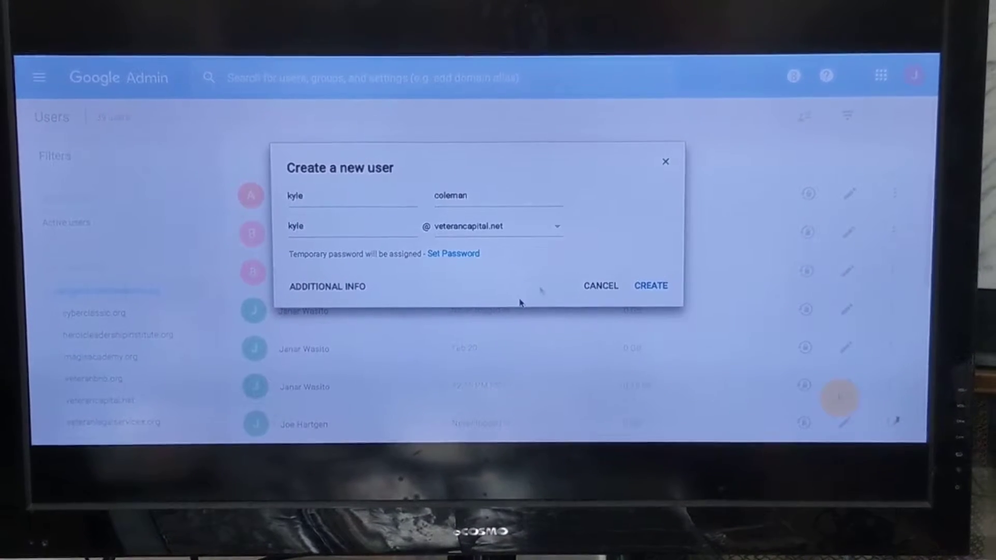
pyautogui.click(651, 286)
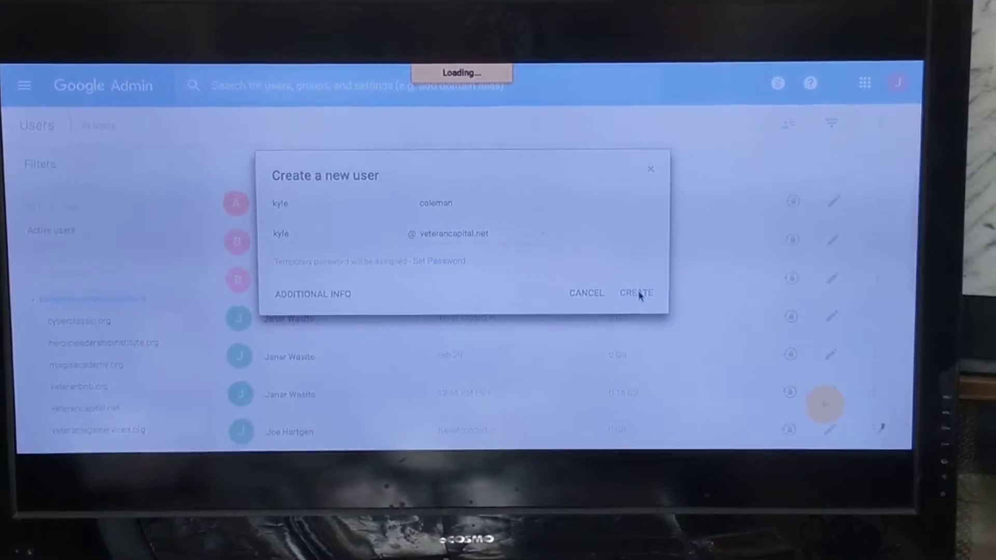
# - Acknowledge the user-created confirmation and bring up the sign-in instructions email form
pyautogui.click(635, 293)
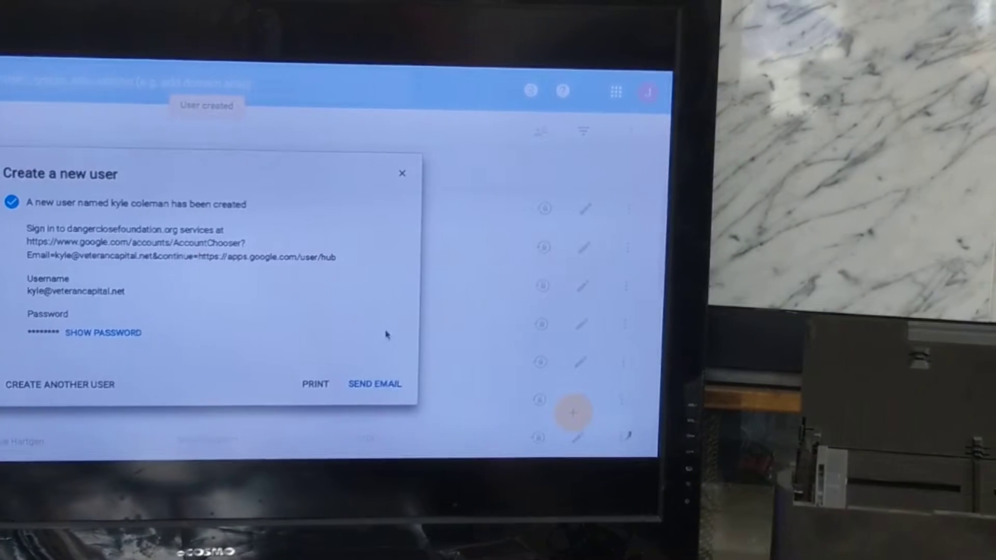
pyautogui.click(374, 384)
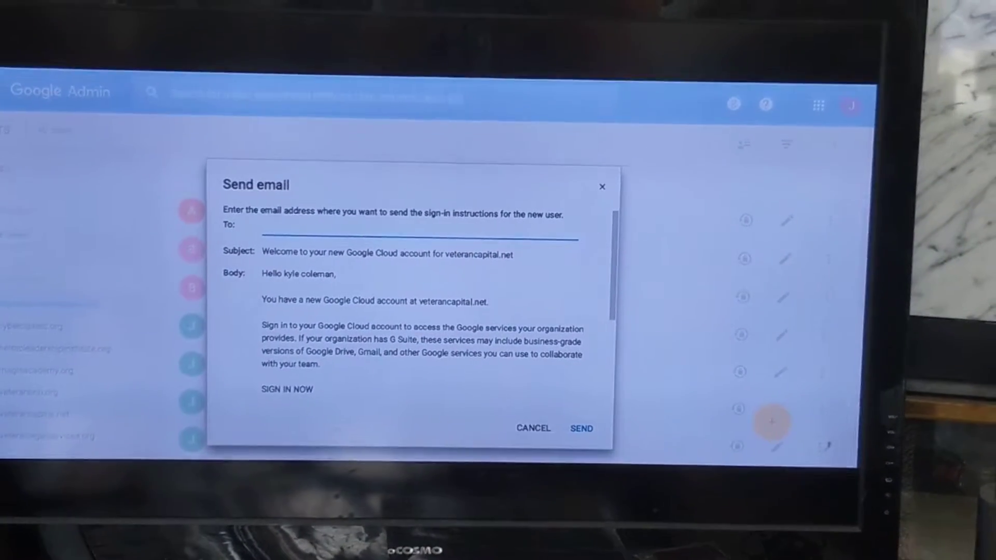
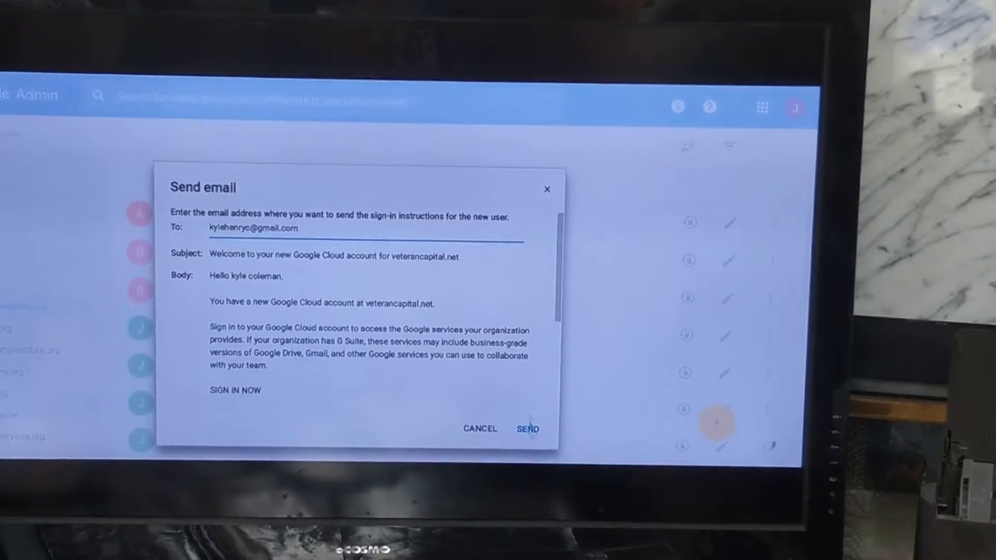
pyautogui.click(528, 429)
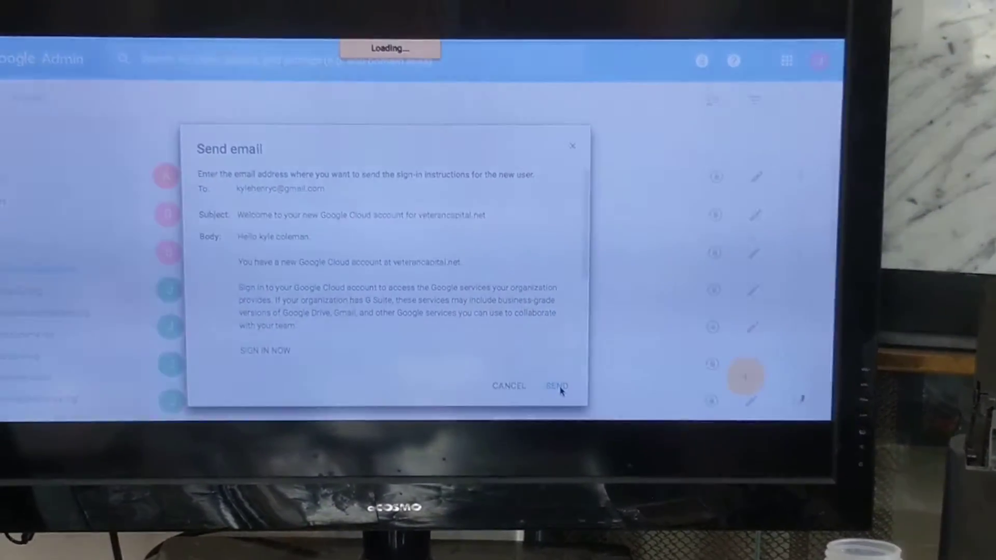
pyautogui.click(556, 386)
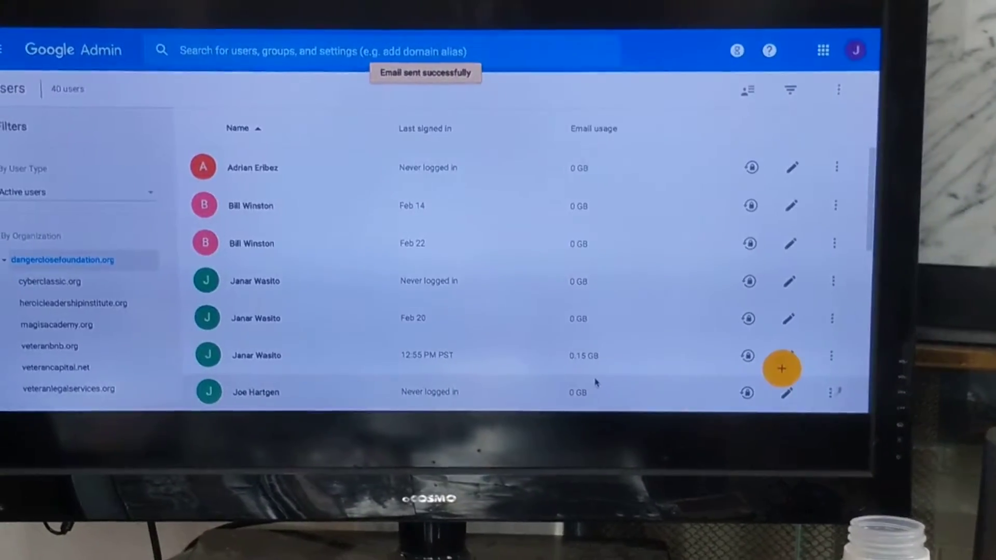